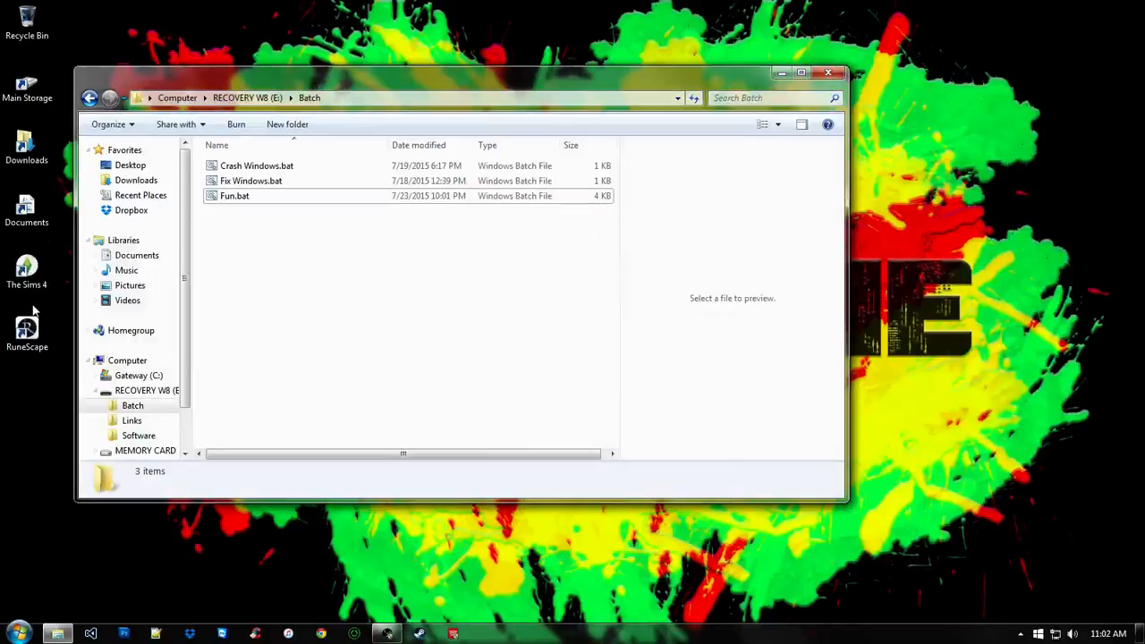
pyautogui.moveTo(379, 279)
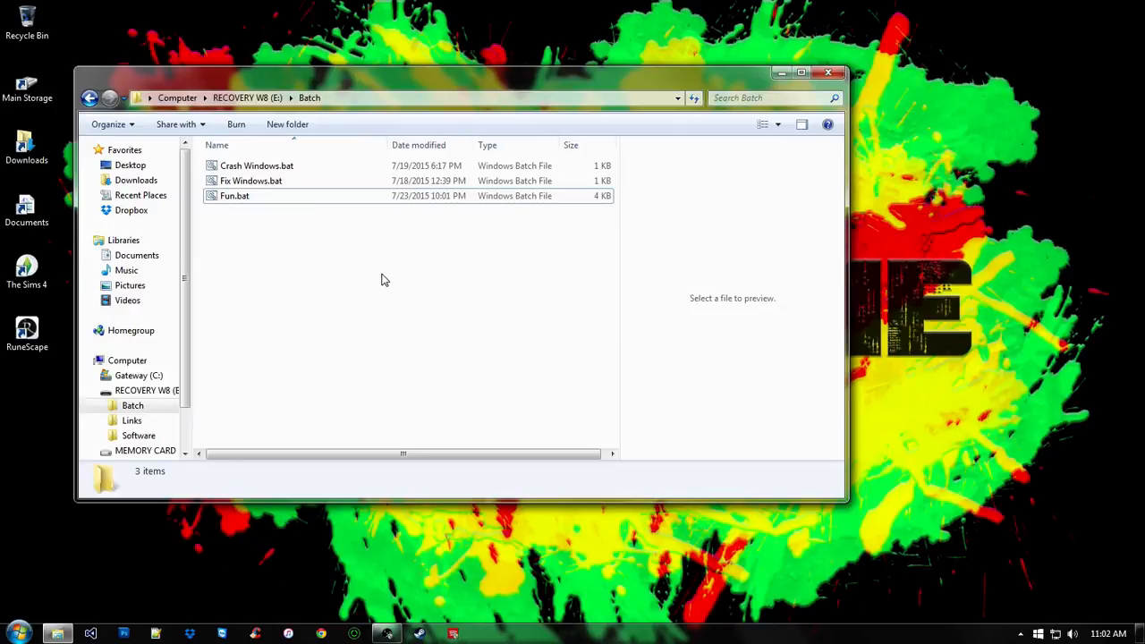
# Step: Run the Fun.bat login script and enter 3 at the choose-user prompt to exit
pyautogui.doubleClick(234, 195)
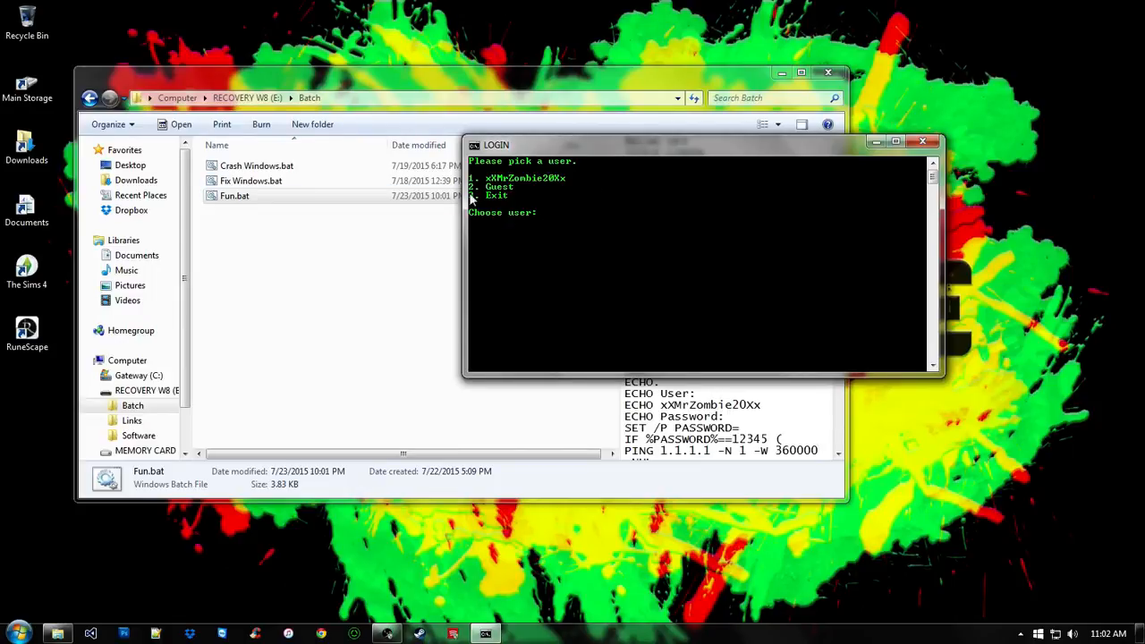
pyautogui.write('3')
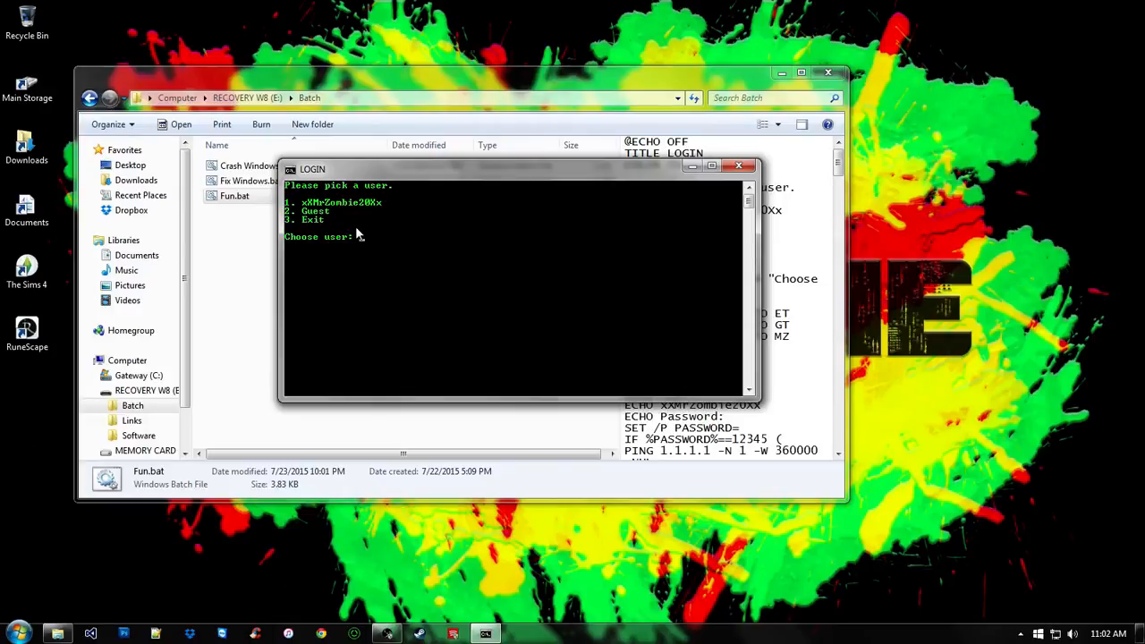
pyautogui.moveTo(458, 247)
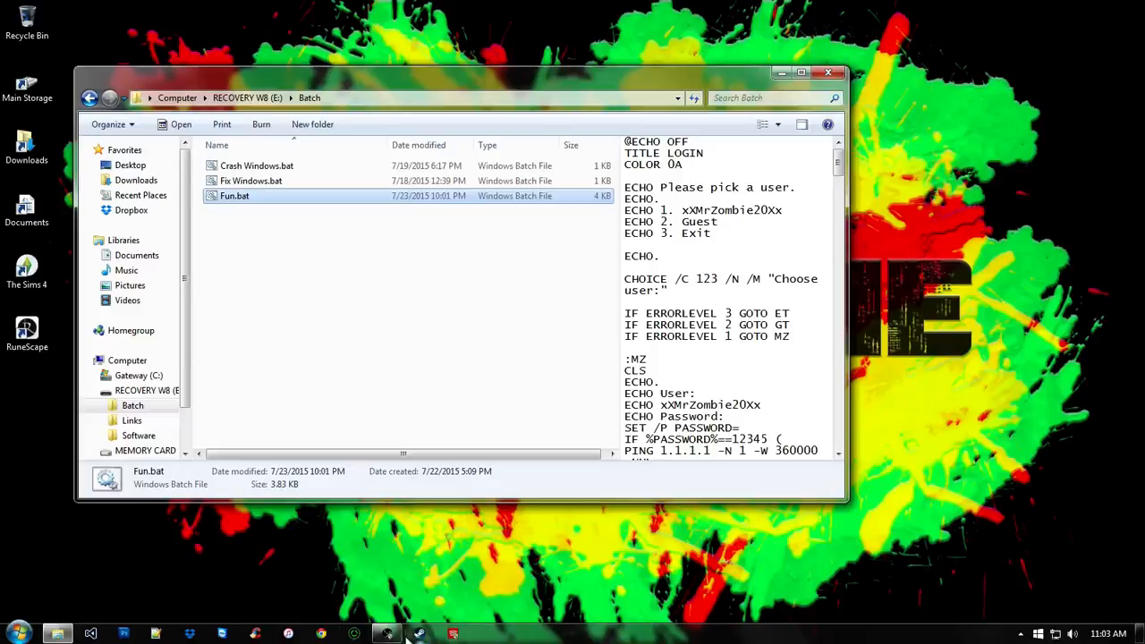
pyautogui.doubleClick(234, 195)
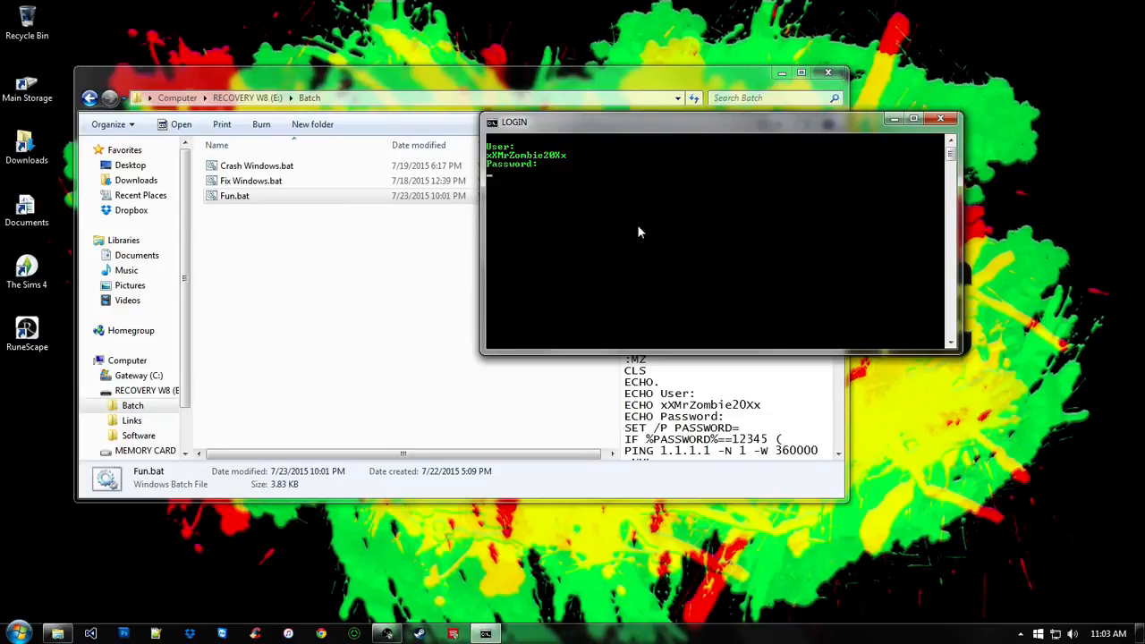
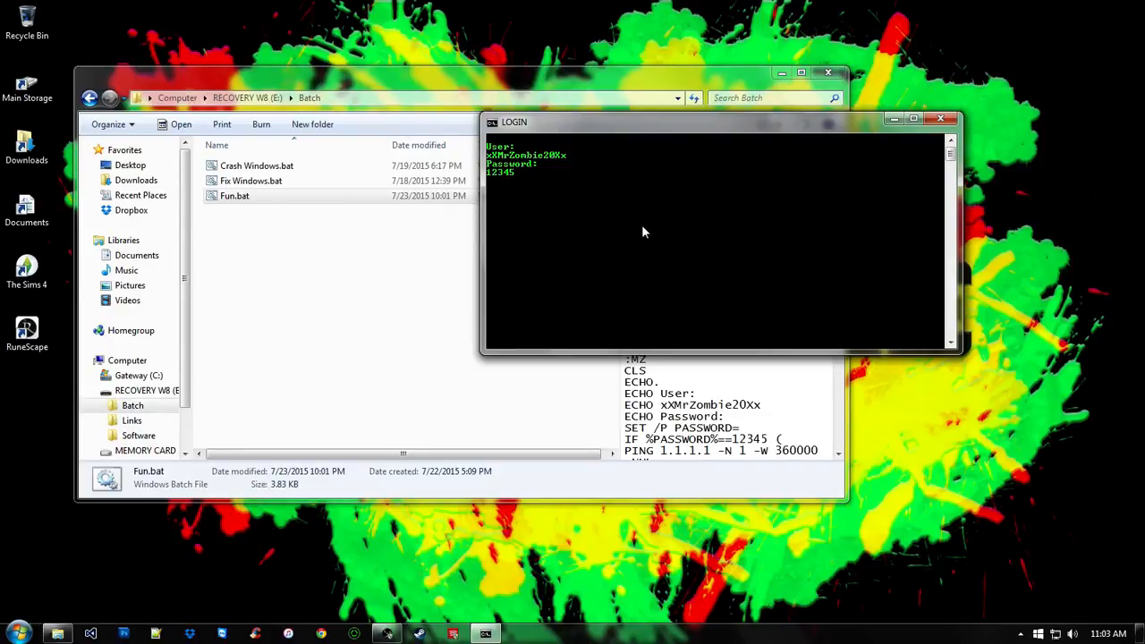
pyautogui.moveTo(761, 435)
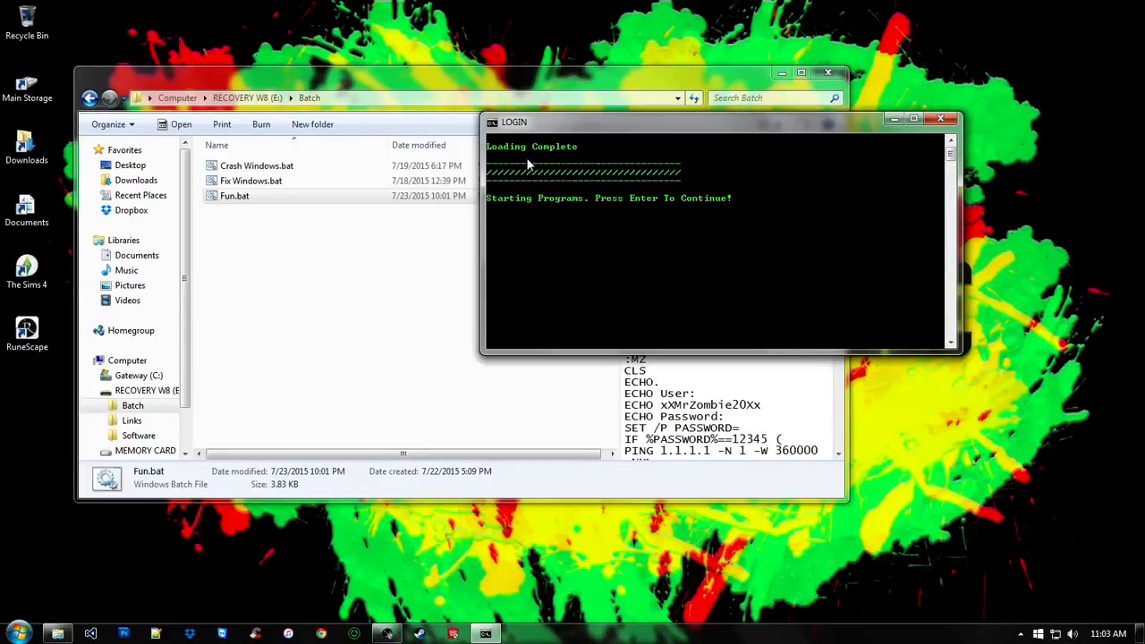
pyautogui.moveTo(551, 209)
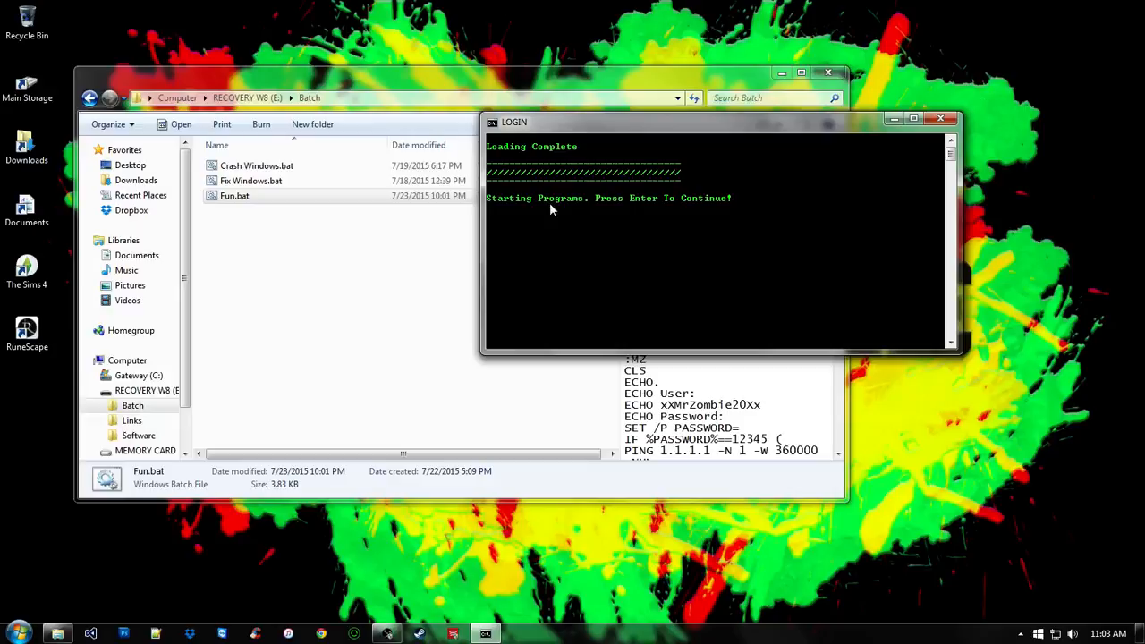
pyautogui.moveTo(702, 213)
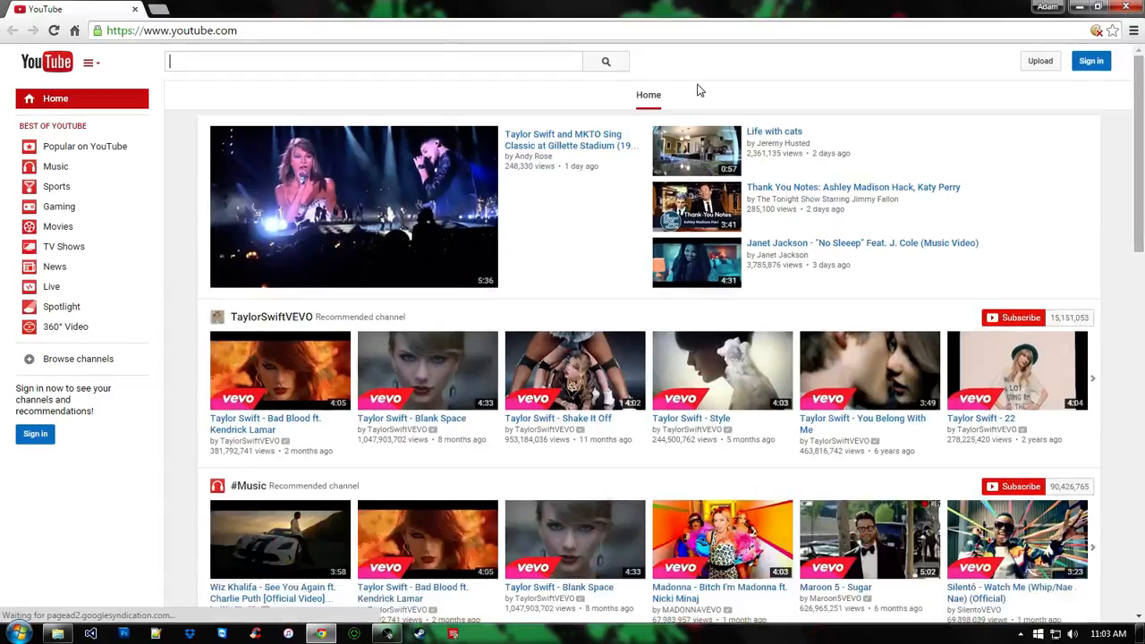
# Step: Scroll through YouTube's home page recommendations in Chrome and back up
pyautogui.scroll(-3)
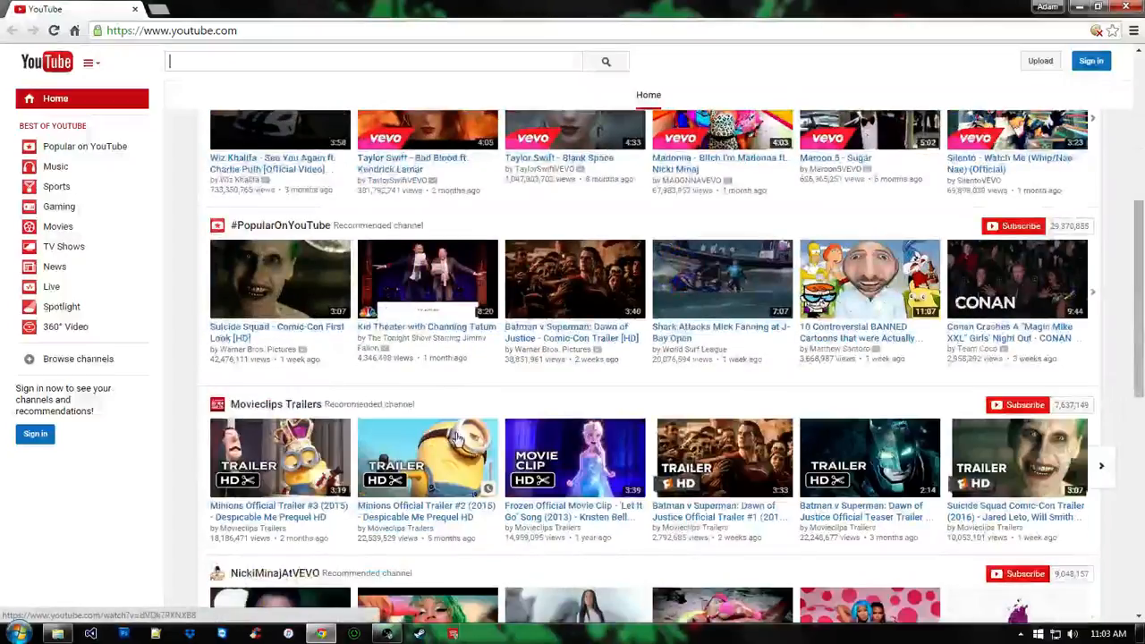
pyautogui.scroll(3)
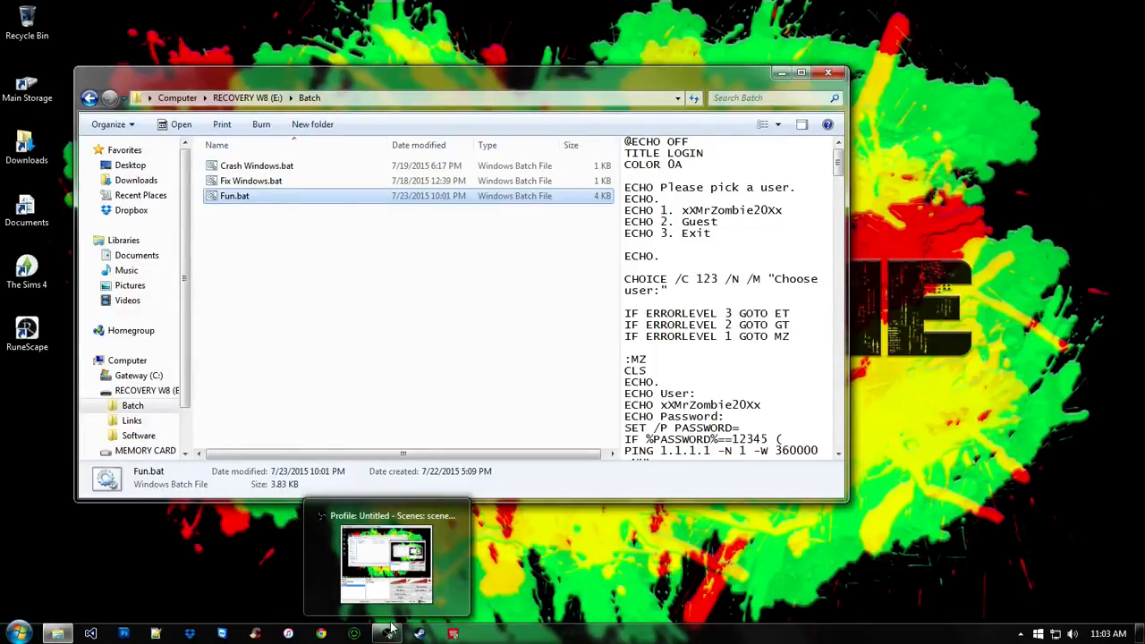
pyautogui.moveTo(390, 633)
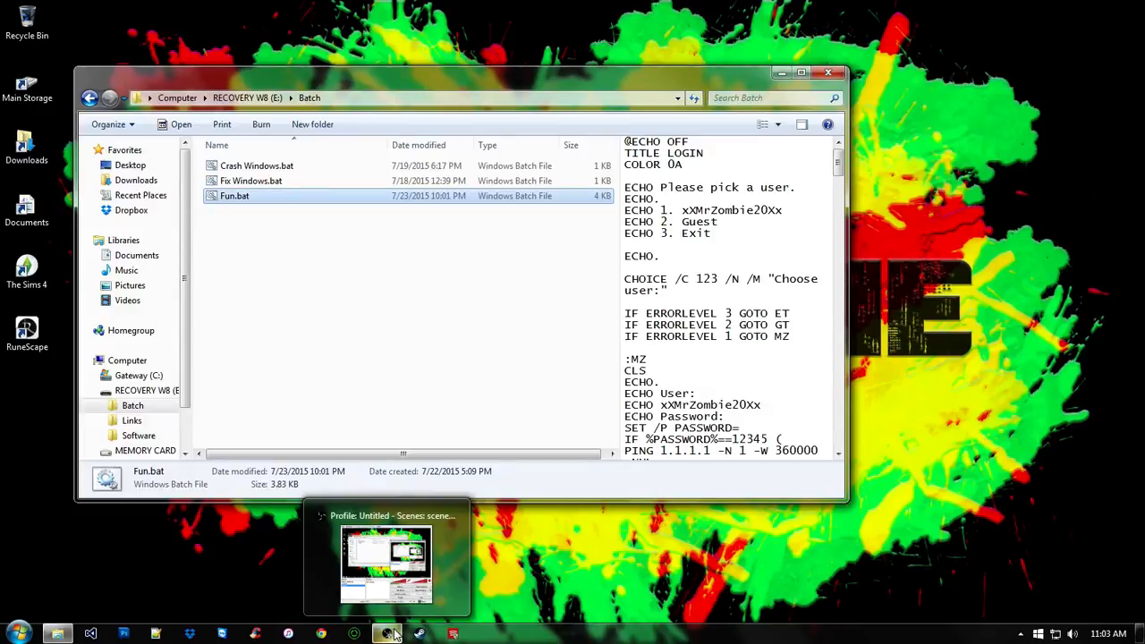